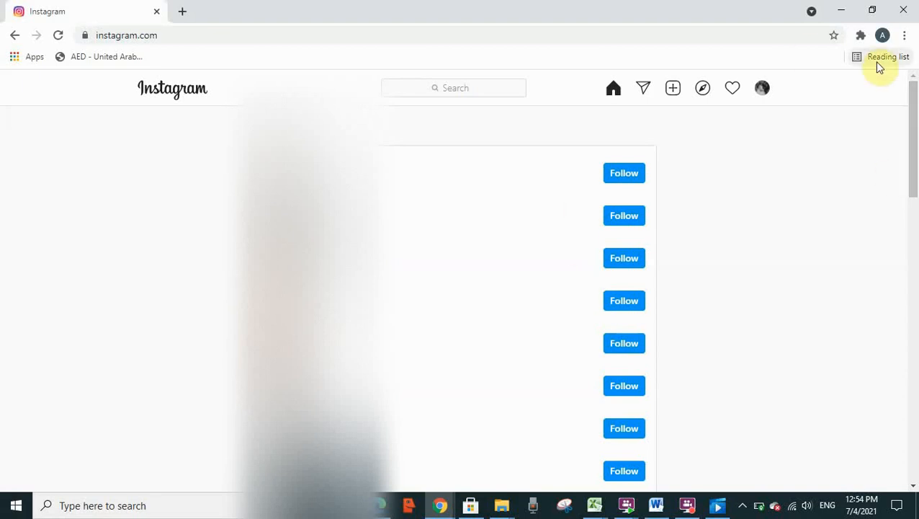
{"action": "mouse_move", "coordinate": [126, 52]}
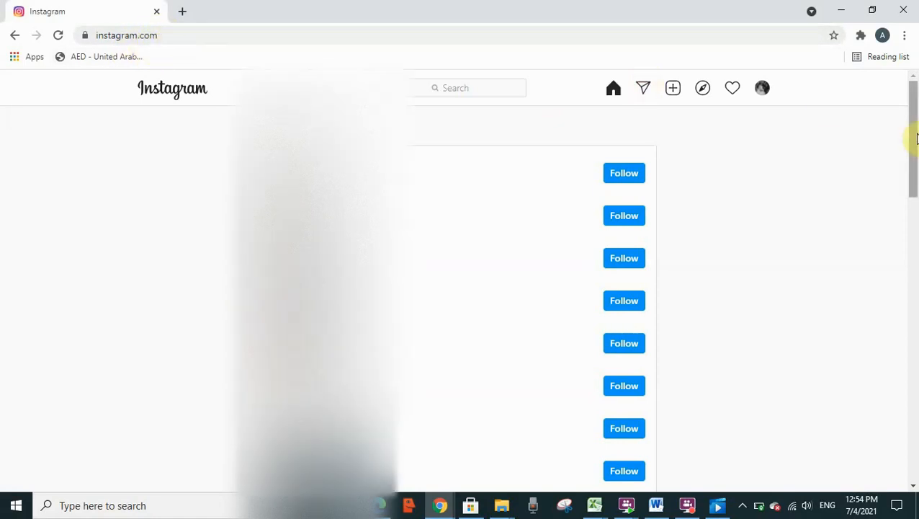
- Scroll the home feed down to reveal the footer links
{"action": "scroll", "scroll_direction": "down", "scroll_amount": 3}
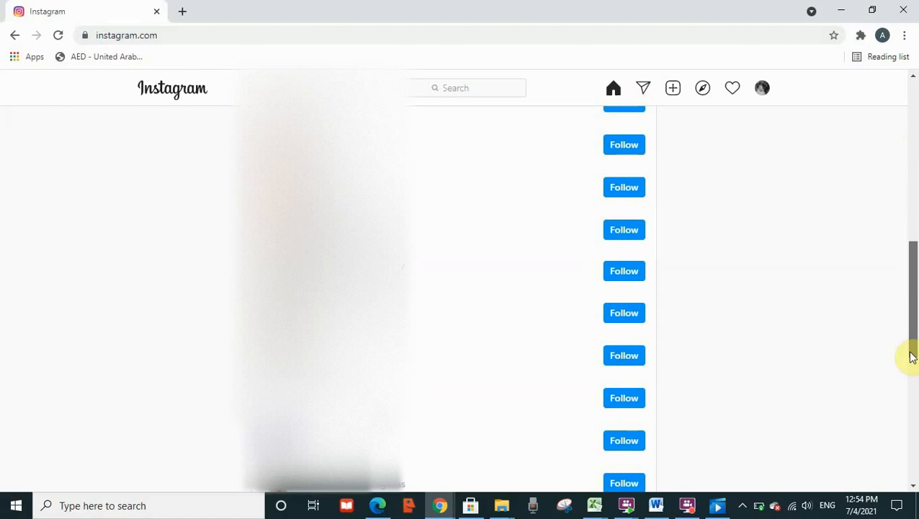
{"action": "scroll", "scroll_direction": "down", "scroll_amount": 3}
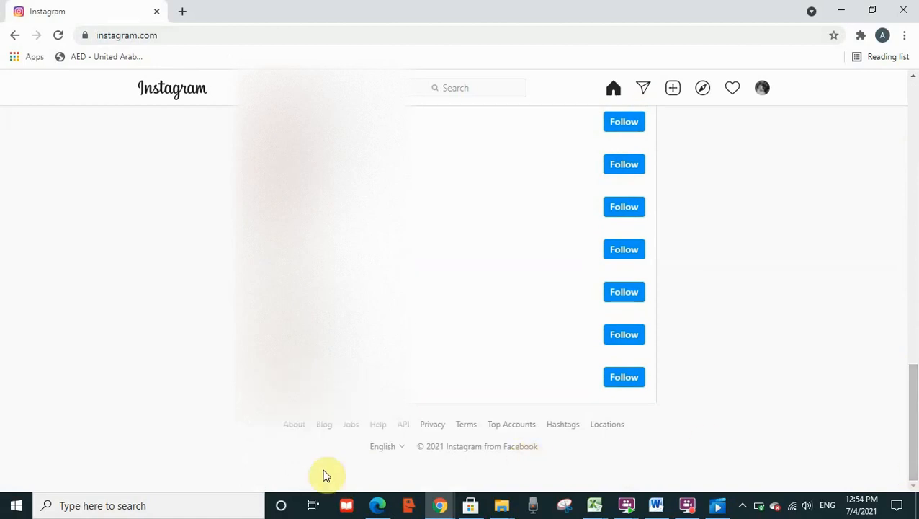
{"action": "mouse_move", "coordinate": [334, 425]}
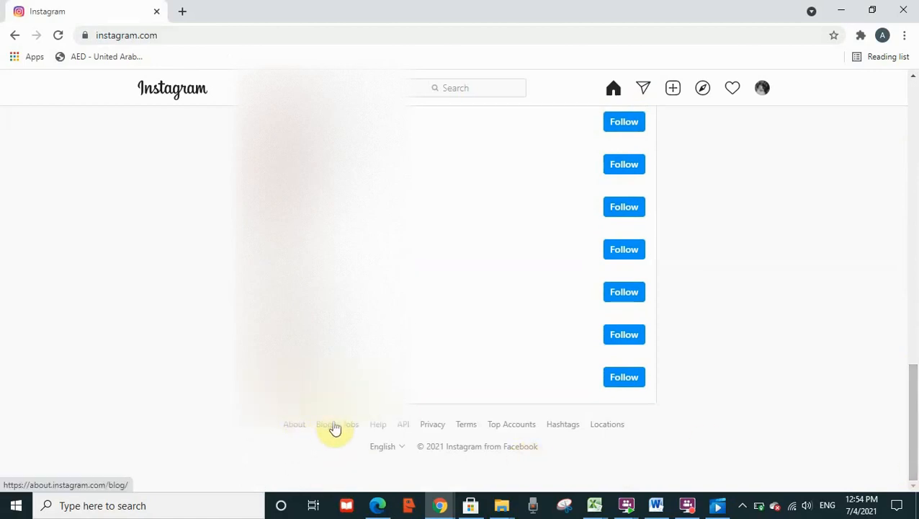
{"action": "mouse_move", "coordinate": [377, 425]}
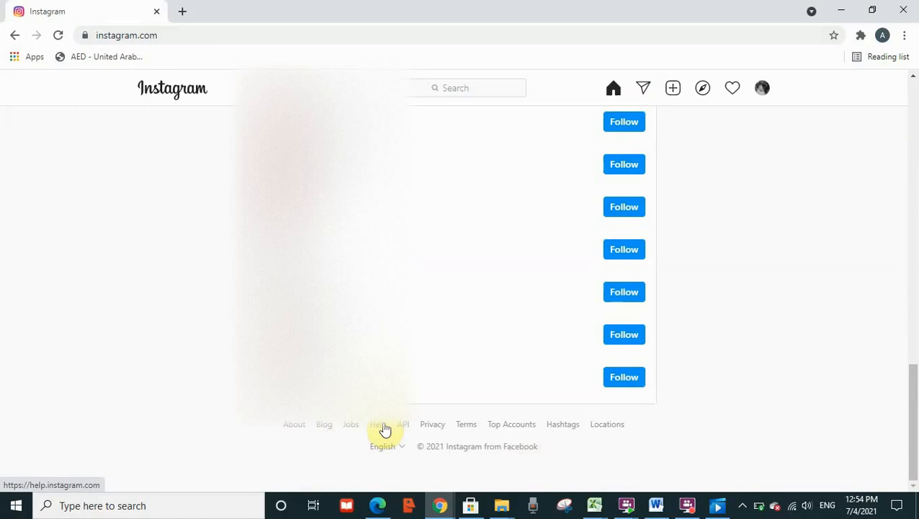
- Open the Help Center from the footer and switch its language to English (US)
{"action": "left_click", "coordinate": [377, 424]}
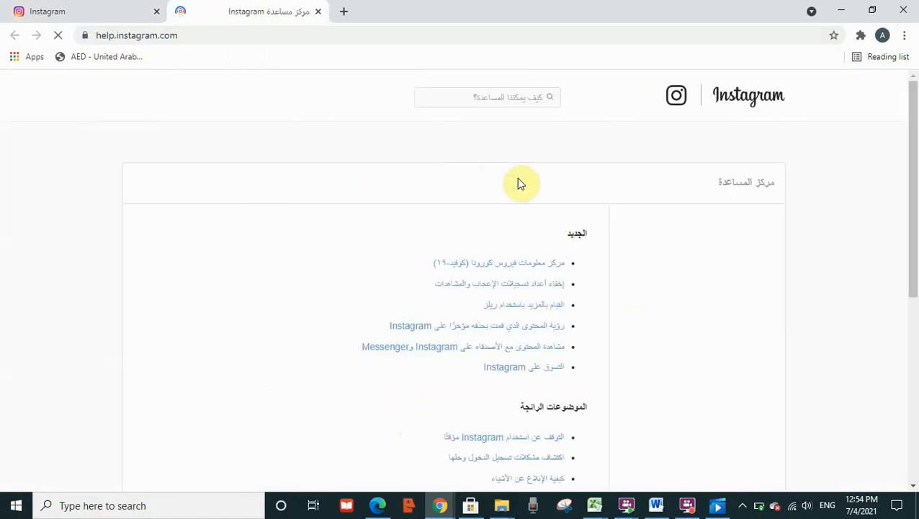
{"action": "scroll", "scroll_direction": "down", "scroll_amount": 3}
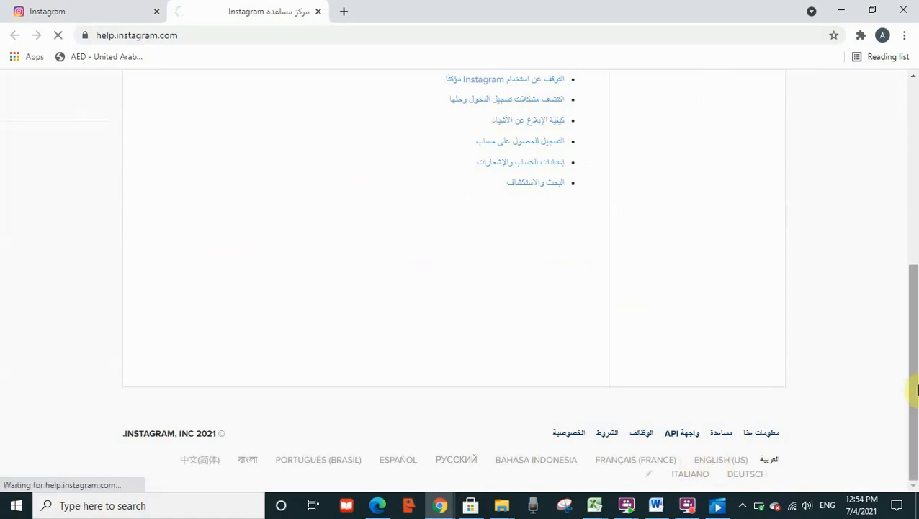
{"action": "left_click", "coordinate": [720, 458]}
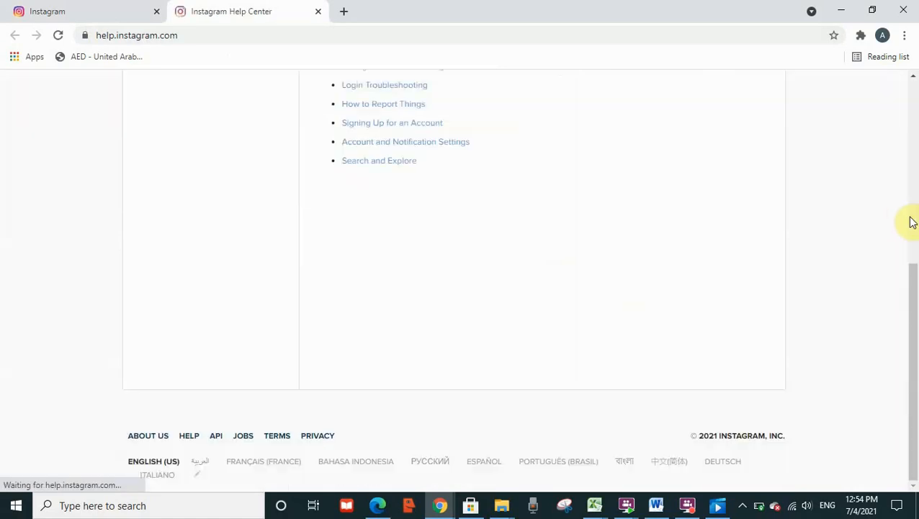
{"action": "scroll", "scroll_direction": "up", "scroll_amount": 3}
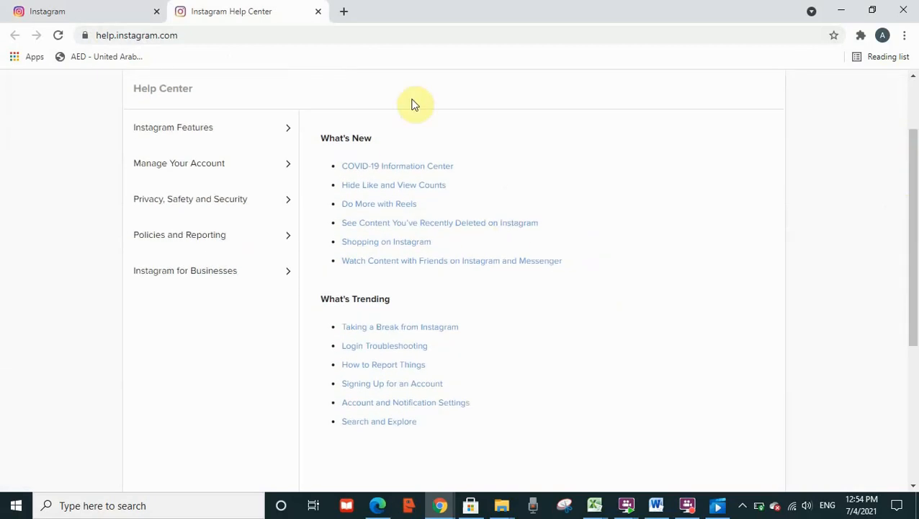
{"action": "mouse_move", "coordinate": [364, 311]}
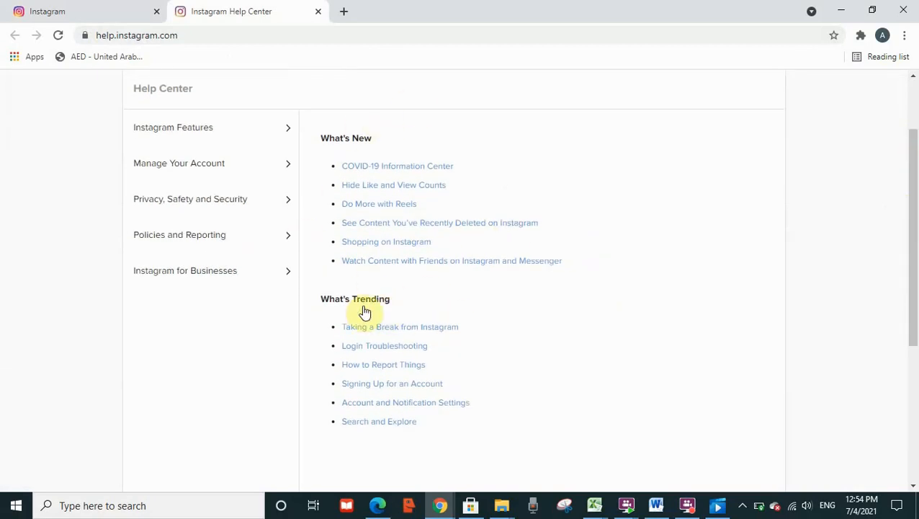
{"action": "mouse_move", "coordinate": [398, 350]}
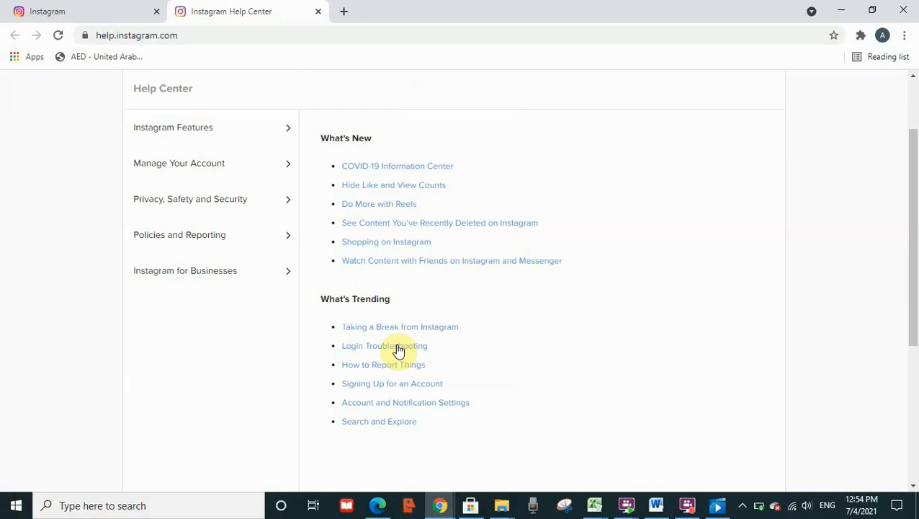
{"action": "mouse_move", "coordinate": [439, 325]}
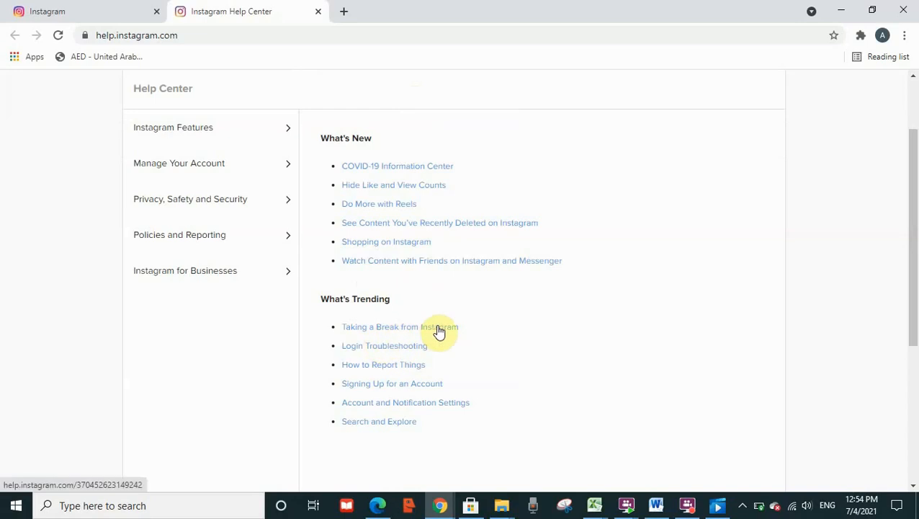
- Open the Help Center article about taking a break from Instagram
{"action": "left_click", "coordinate": [380, 326]}
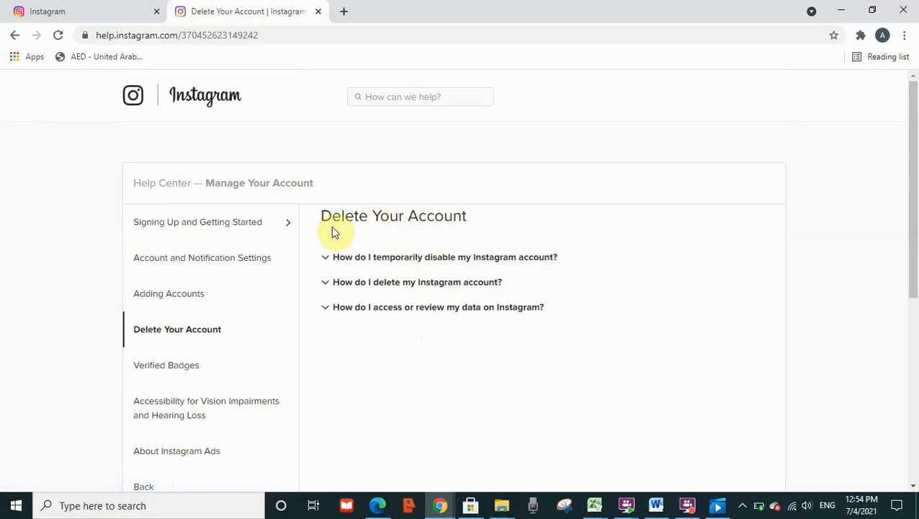
{"action": "mouse_move", "coordinate": [460, 231]}
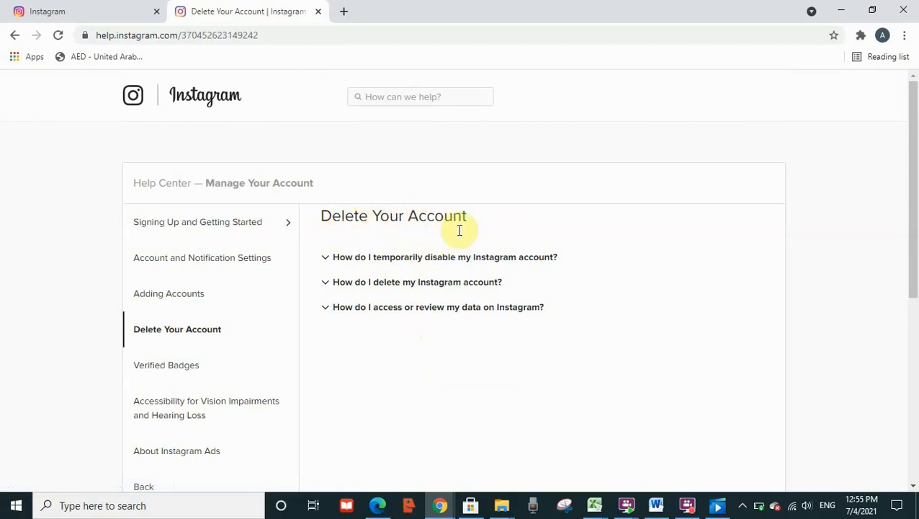
{"action": "mouse_move", "coordinate": [424, 270]}
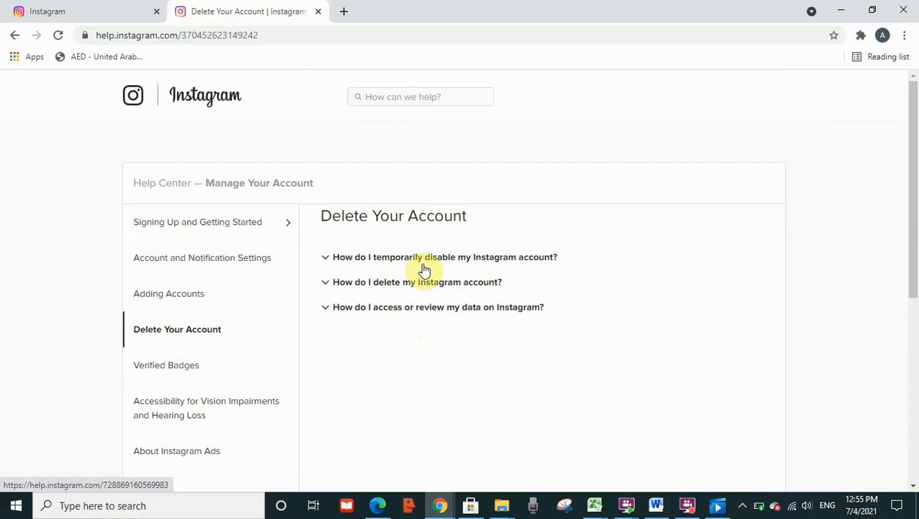
{"action": "mouse_move", "coordinate": [551, 265]}
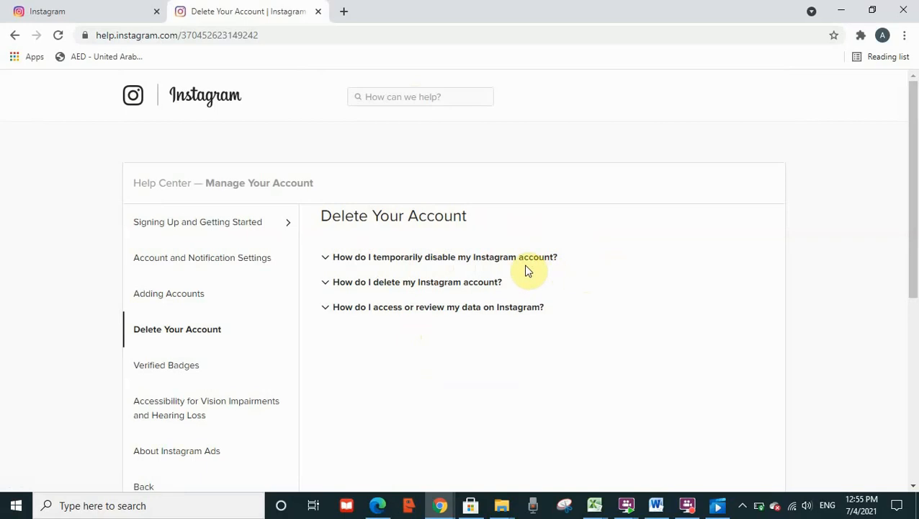
{"action": "mouse_move", "coordinate": [567, 251]}
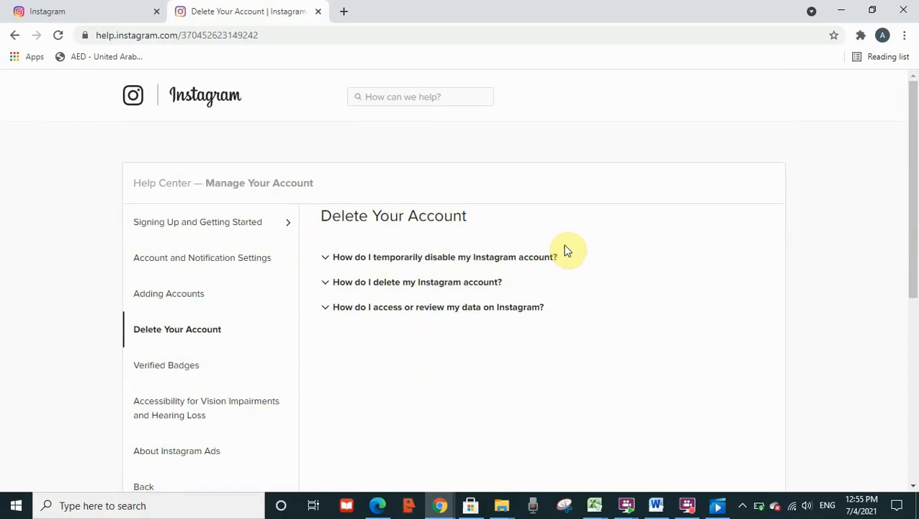
{"action": "mouse_move", "coordinate": [526, 269]}
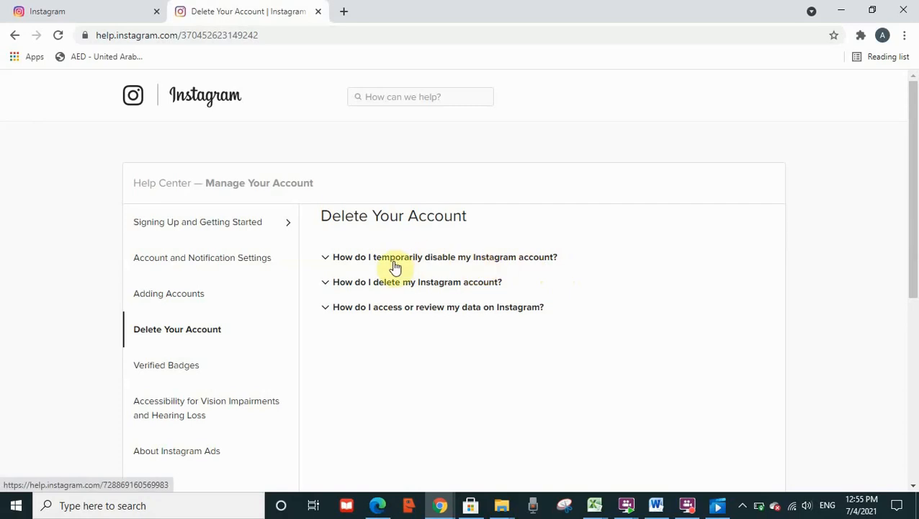
{"action": "mouse_move", "coordinate": [419, 281]}
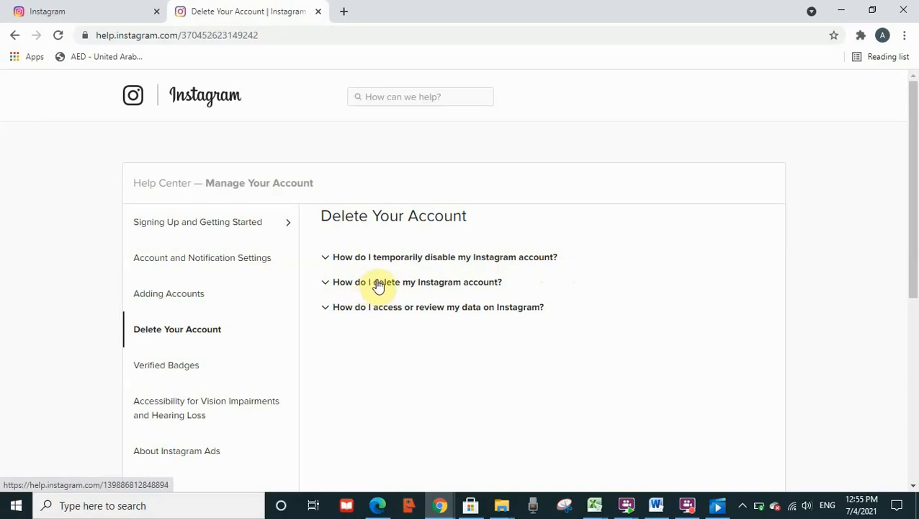
- Expand 'How do I delete my Instagram account?' and follow its Delete Your Account link
{"action": "left_click", "coordinate": [416, 281]}
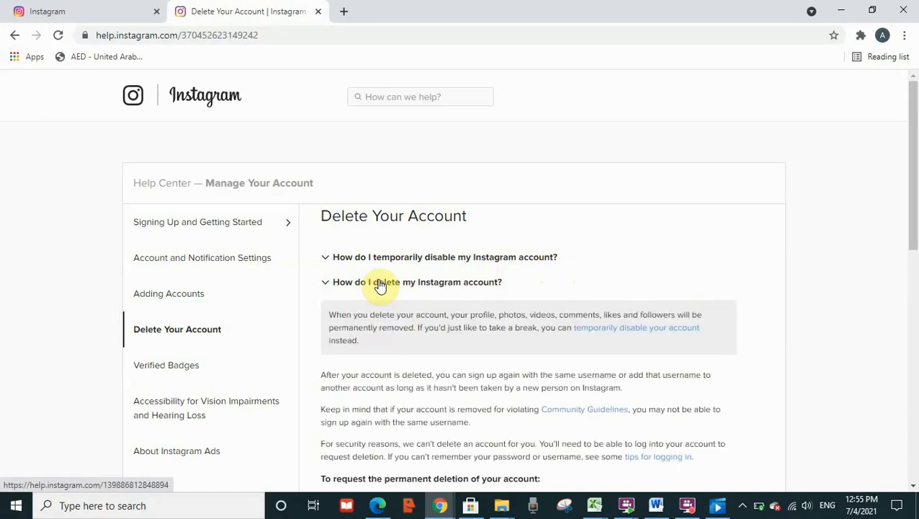
{"action": "scroll", "scroll_direction": "down", "scroll_amount": 3}
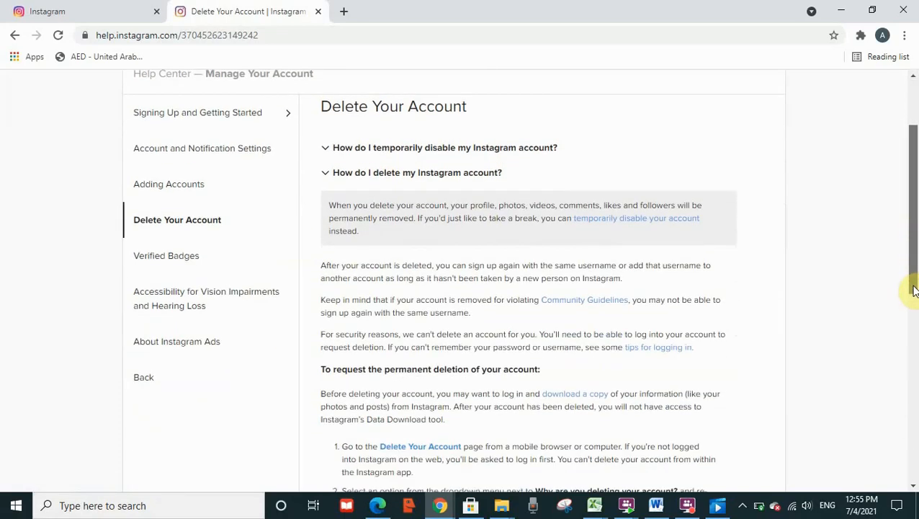
{"action": "scroll", "scroll_direction": "down", "scroll_amount": 3}
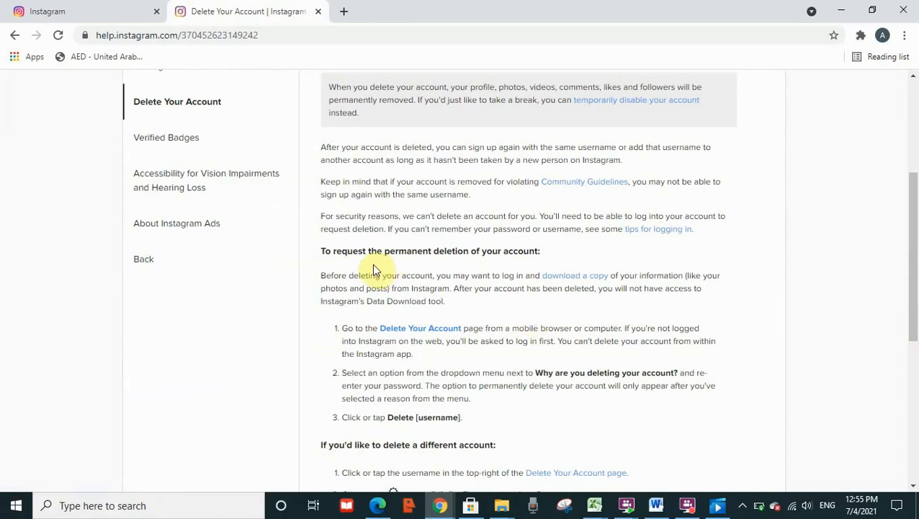
{"action": "mouse_move", "coordinate": [429, 259]}
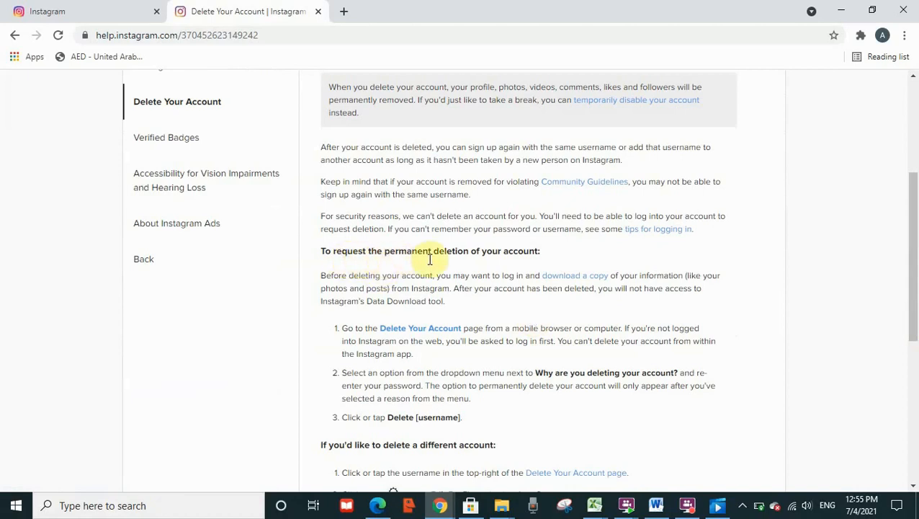
{"action": "mouse_move", "coordinate": [452, 302]}
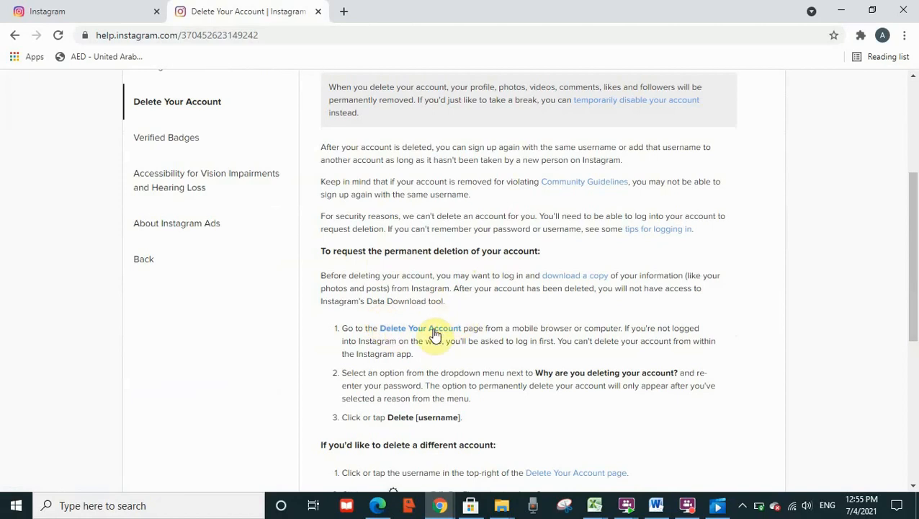
{"action": "mouse_move", "coordinate": [419, 328]}
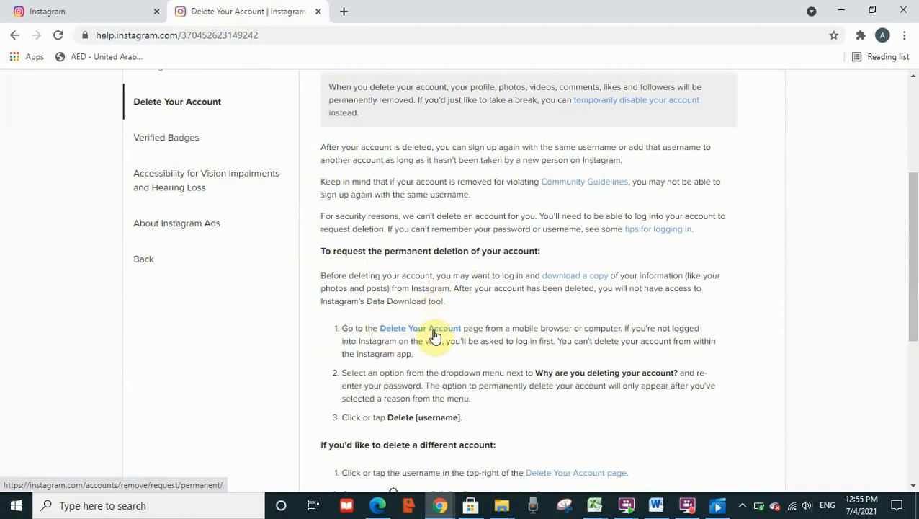
{"action": "left_click", "coordinate": [420, 328]}
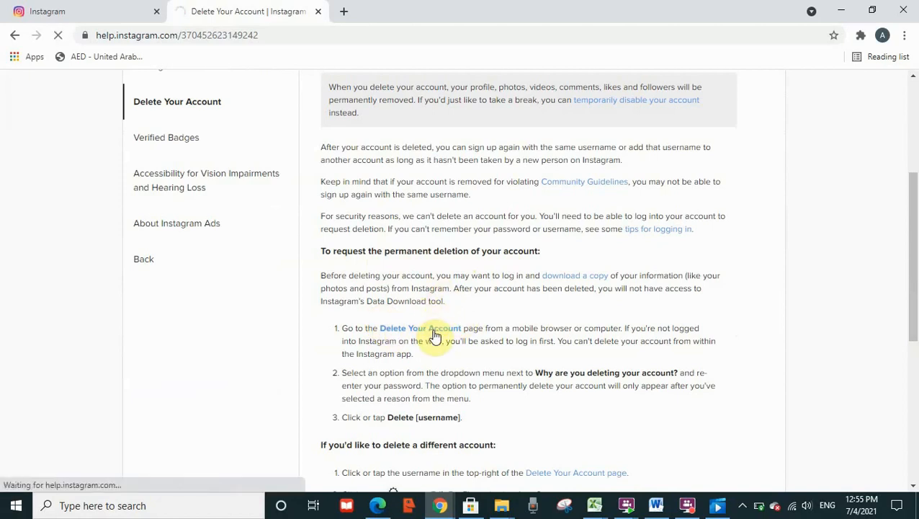
- Load the Delete your account page and reveal the list of deletion reasons
{"action": "left_click", "coordinate": [421, 329]}
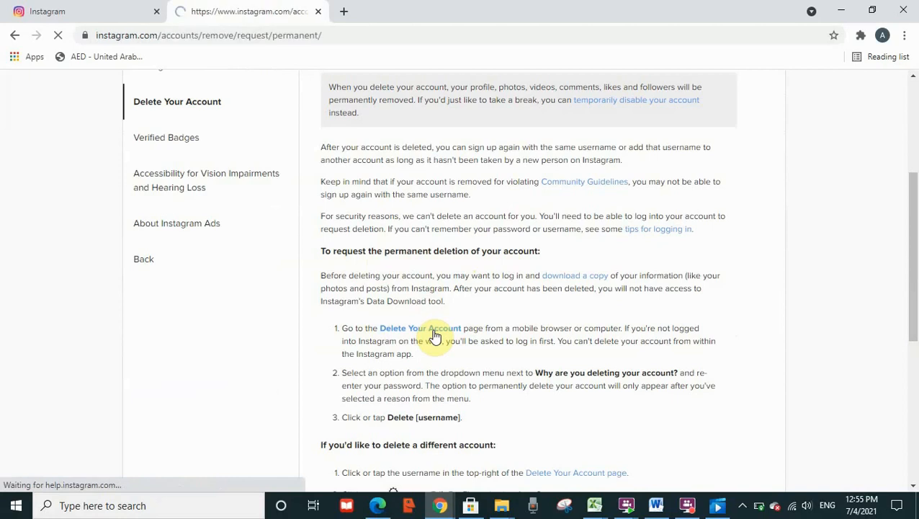
{"action": "left_click", "coordinate": [421, 328]}
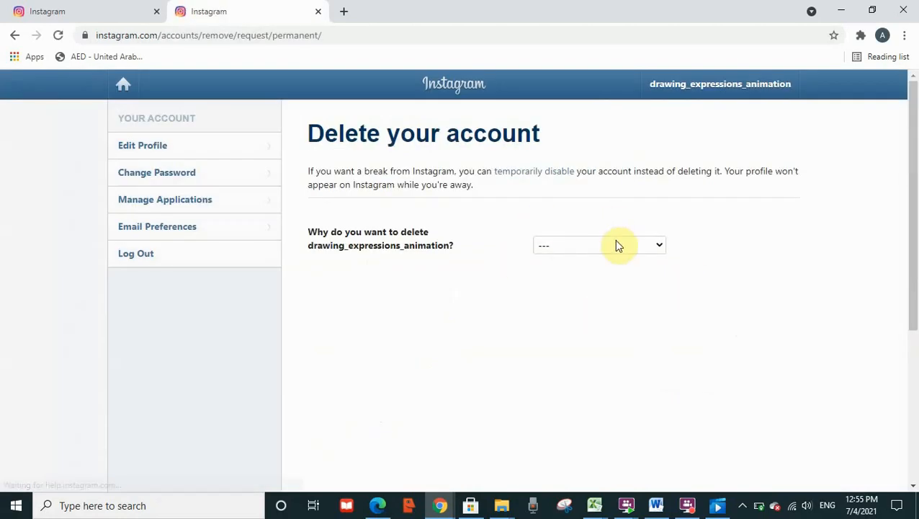
{"action": "left_click", "coordinate": [599, 245]}
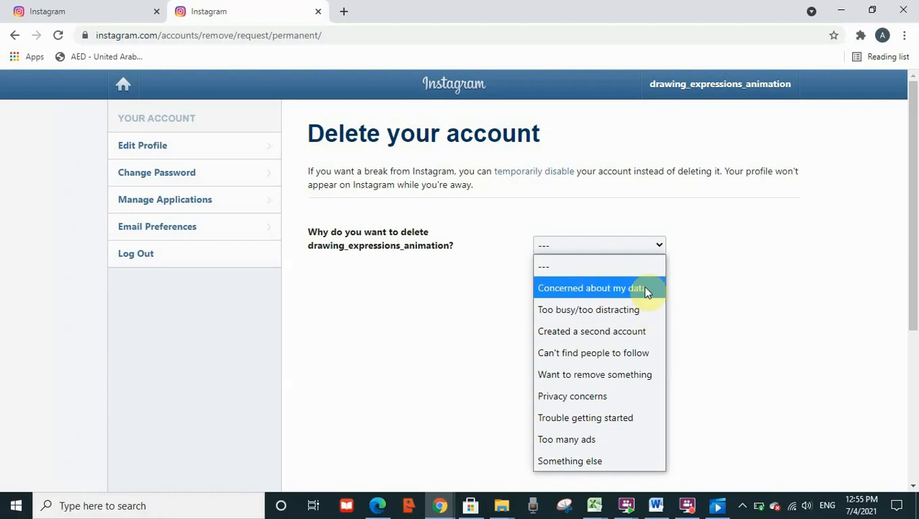
- Choose 'Concerned about my data' as the reason and focus the re-enter password field
{"action": "left_click", "coordinate": [591, 288]}
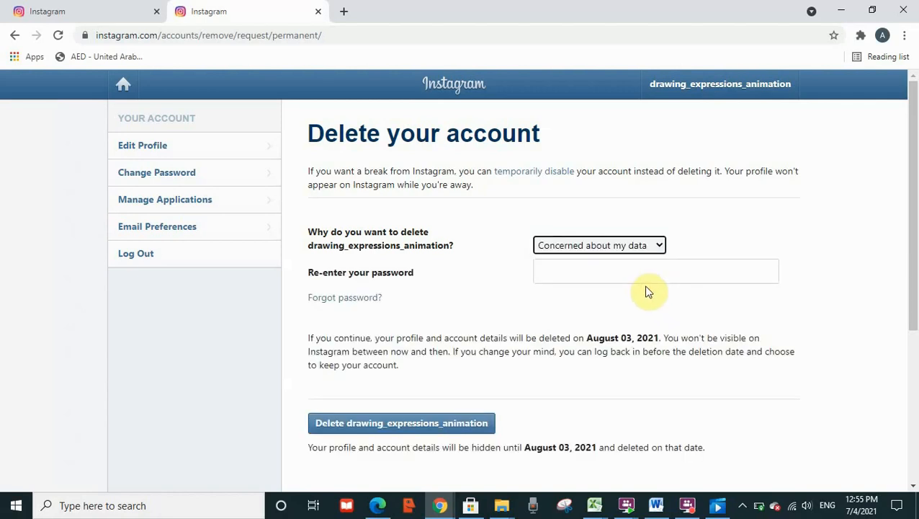
{"action": "left_click", "coordinate": [655, 270]}
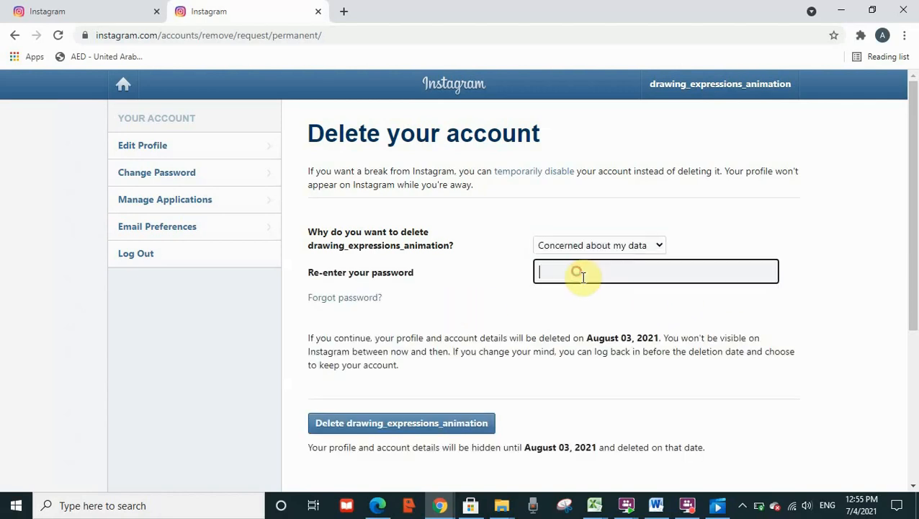
{"action": "left_click", "coordinate": [655, 270]}
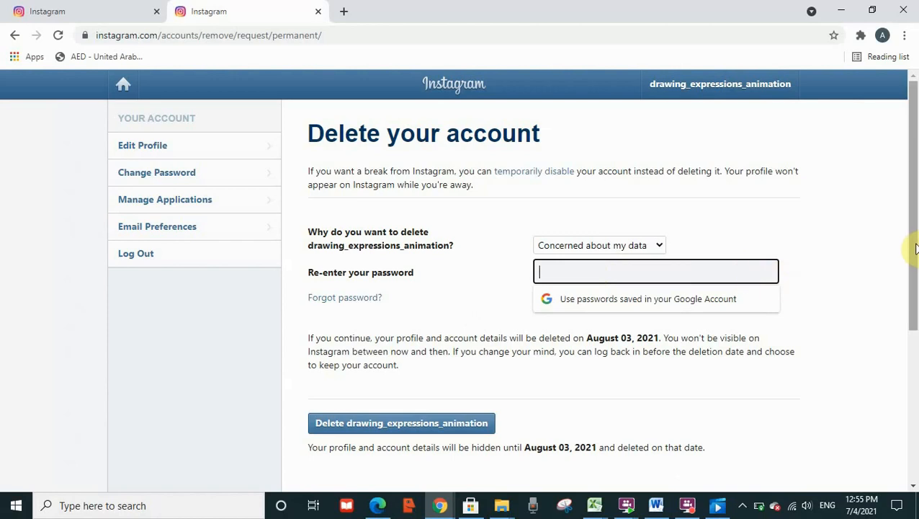
{"action": "scroll", "scroll_direction": "down", "scroll_amount": 3}
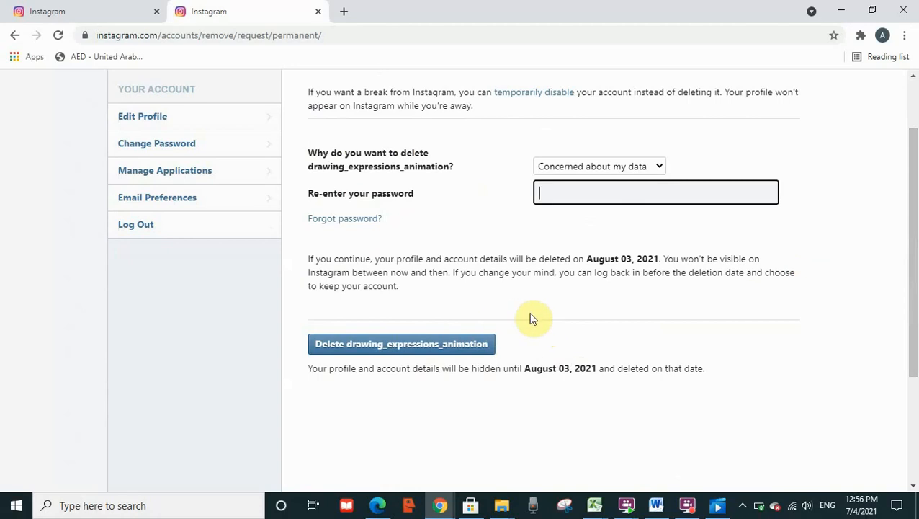
{"action": "mouse_move", "coordinate": [735, 269]}
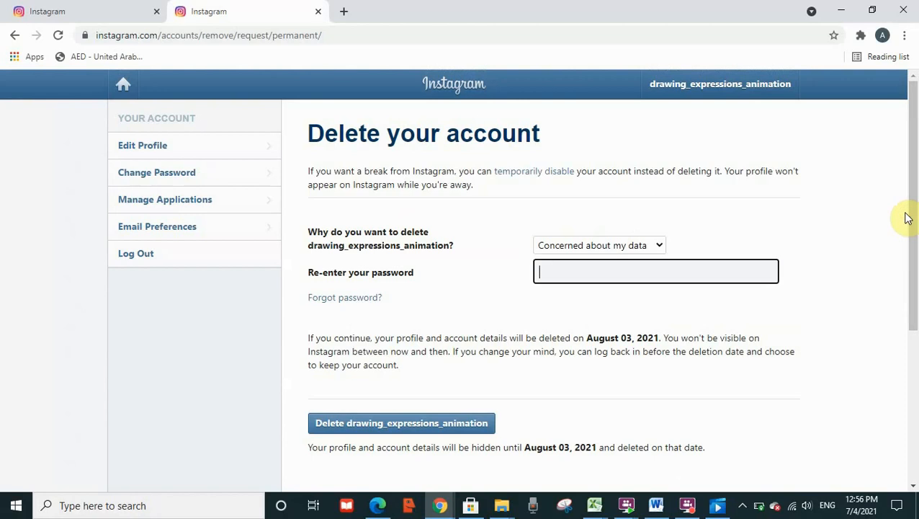
{"action": "mouse_move", "coordinate": [677, 254]}
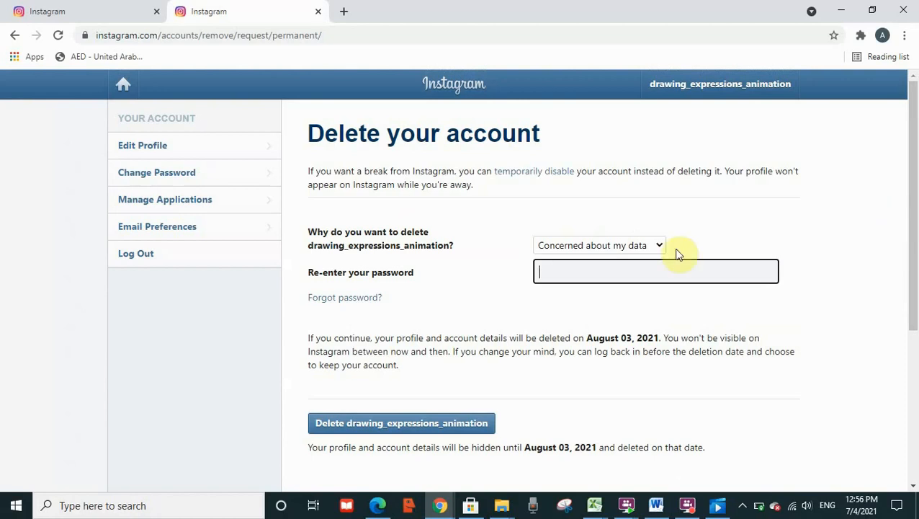
{"action": "mouse_move", "coordinate": [813, 225]}
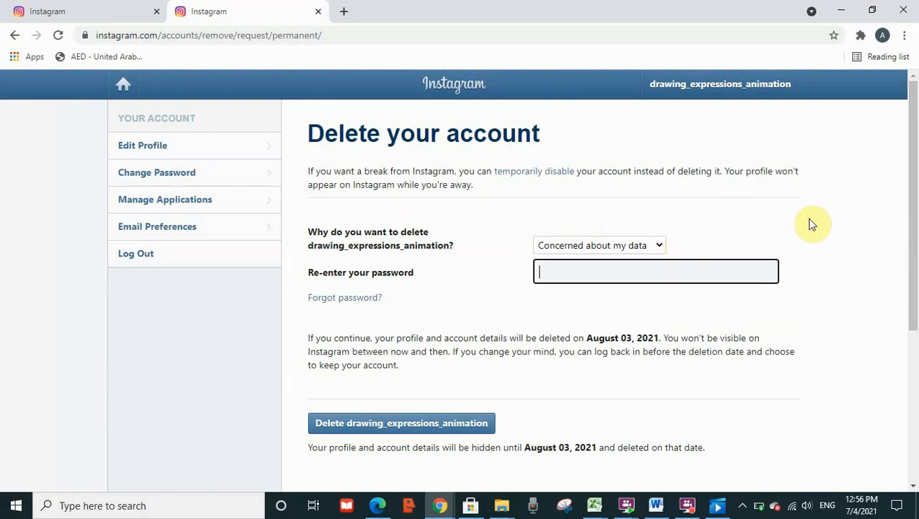